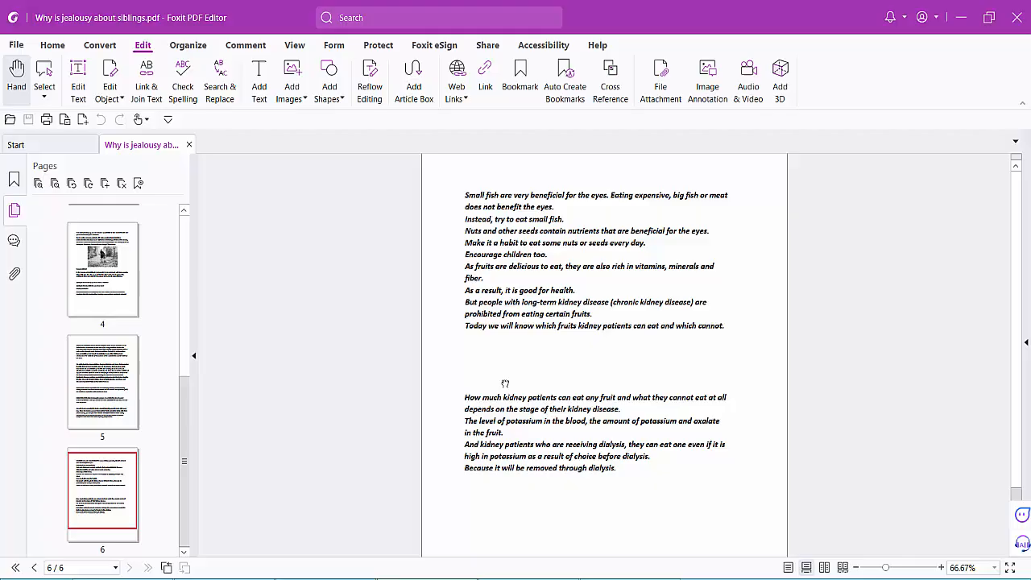
pyautogui.moveTo(432, 258)
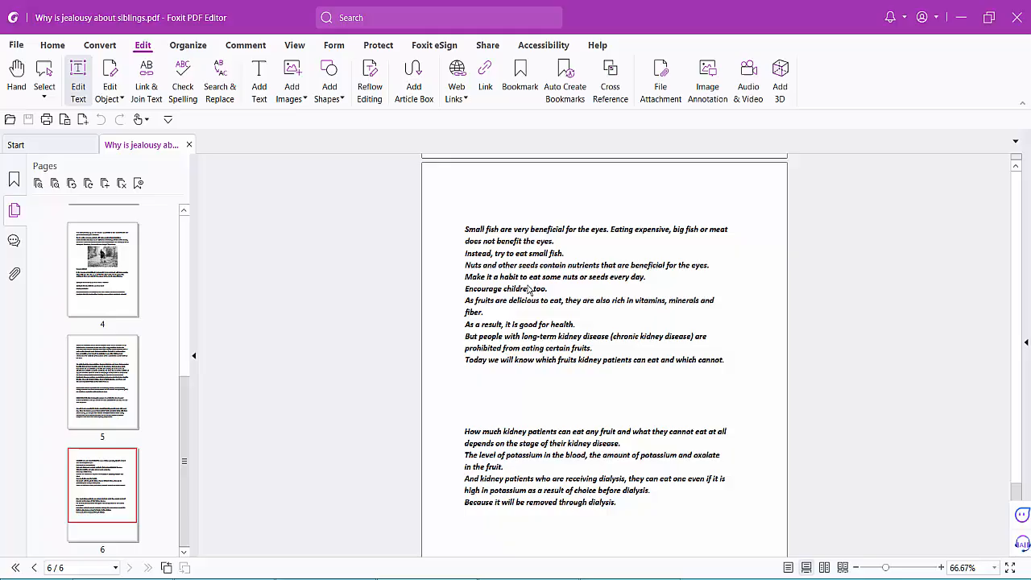
# Set line spacing to 10 for the 'Small fish are very beneficial' paragraph, then select the next paragraph
pyautogui.click(524, 290)
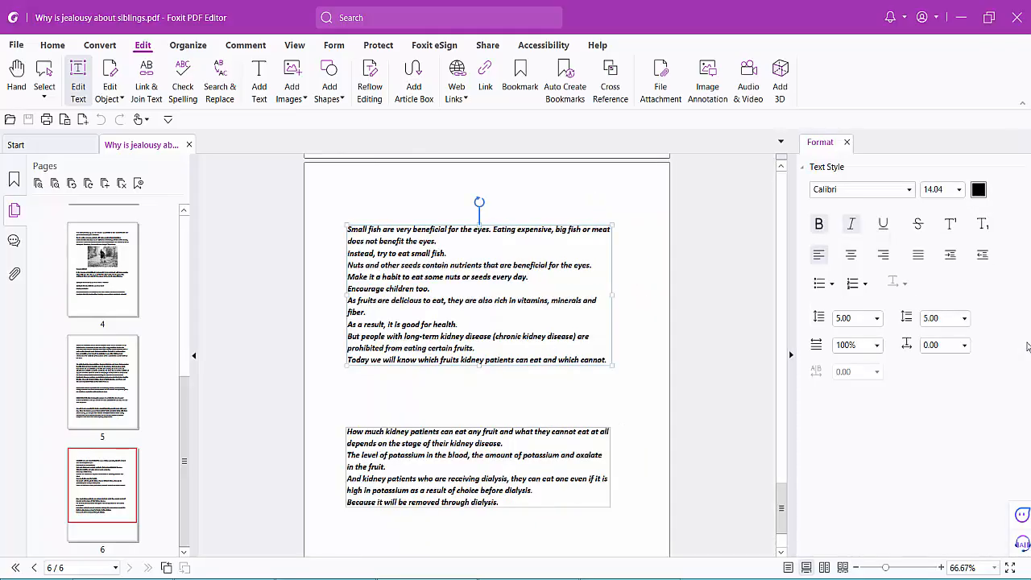
pyautogui.moveTo(858, 317)
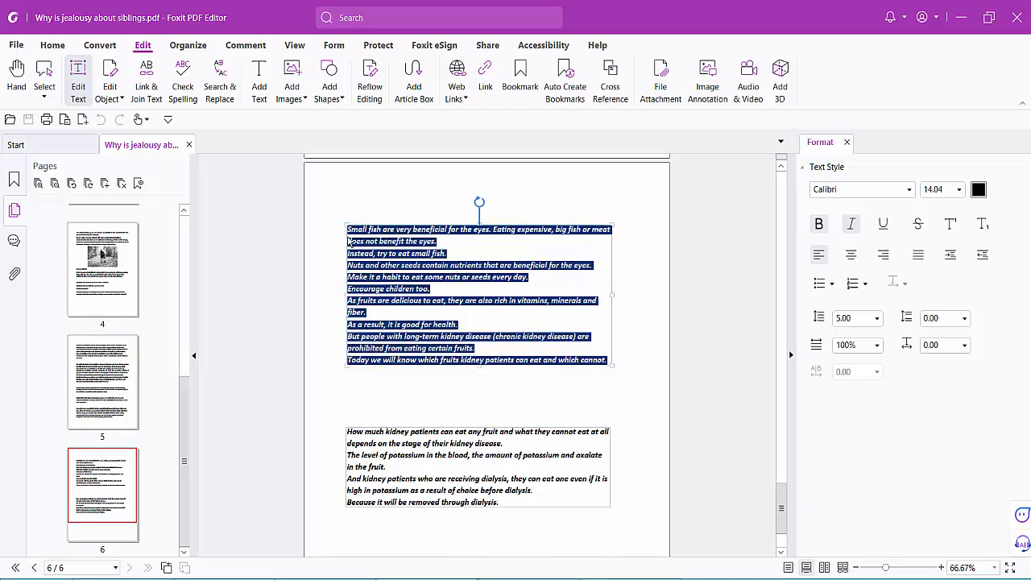
pyautogui.moveTo(878, 326)
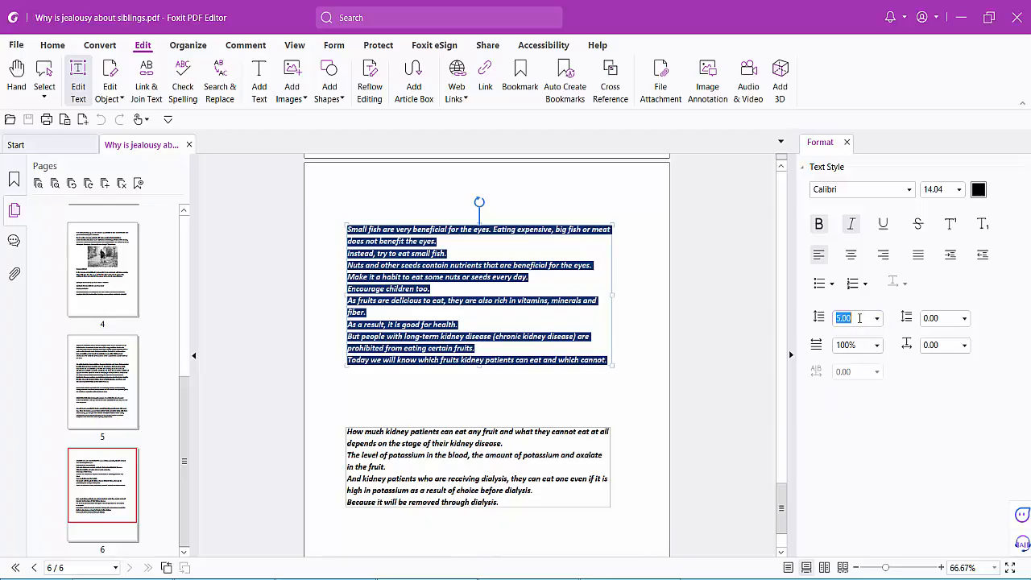
pyautogui.write('10')
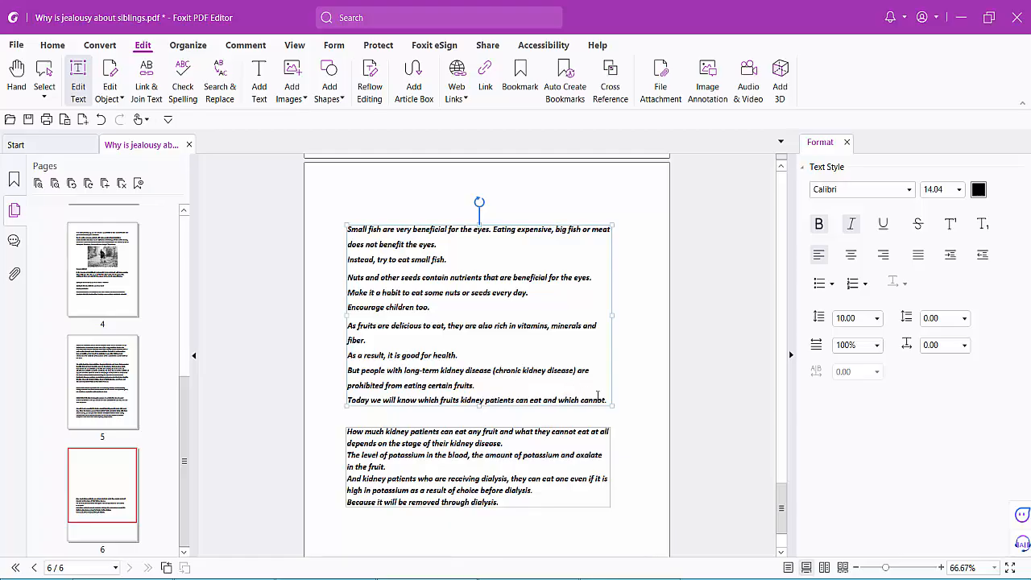
pyautogui.moveTo(346, 229); pyautogui.dragTo(605, 400)
pyautogui.write('5')
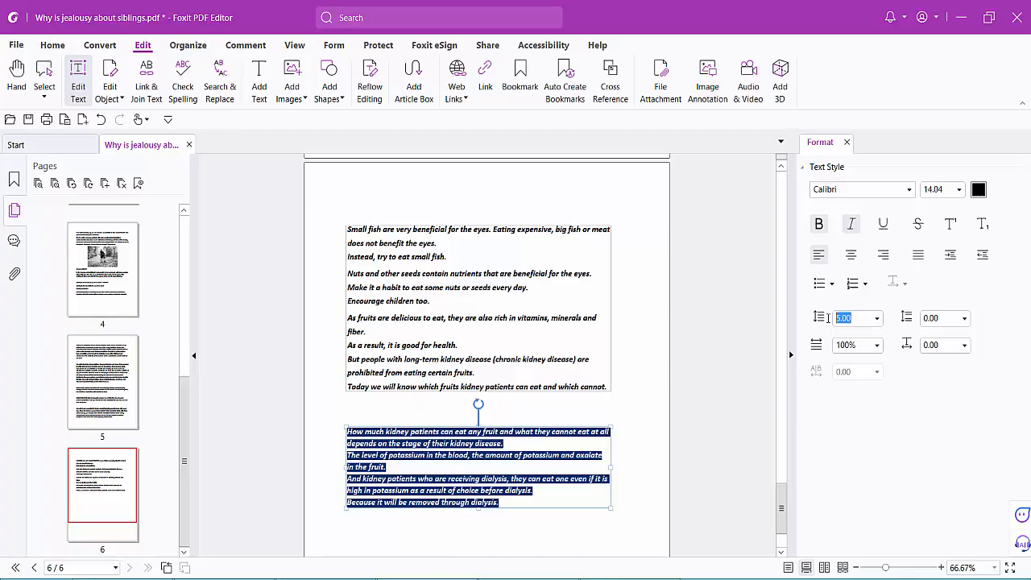
# Set the 'How much kidney patients' paragraph's line spacing to 8
pyautogui.write('8')
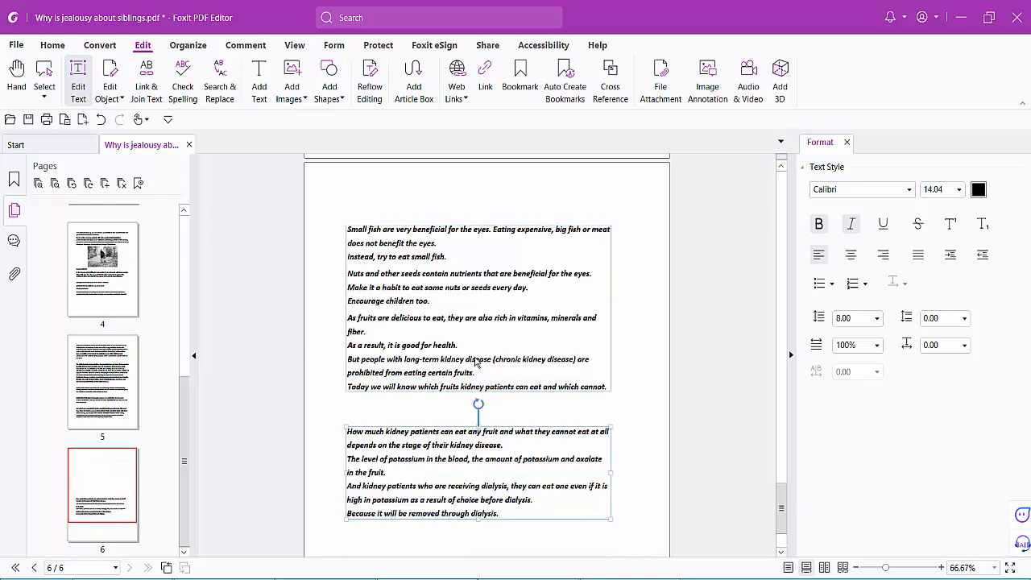
pyautogui.moveTo(631, 368)
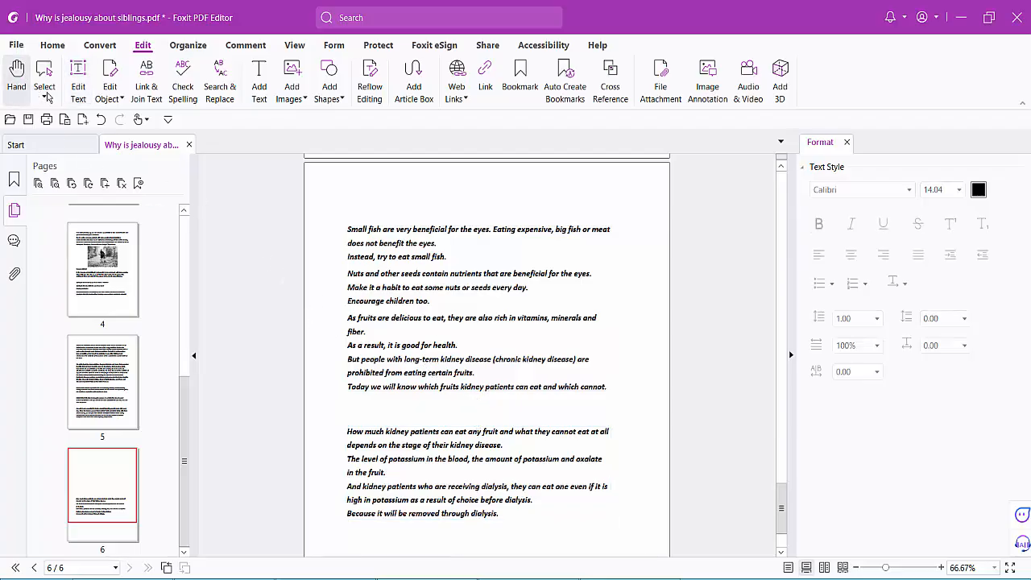
# Open the File menu to reach the recent documents page
pyautogui.click(15, 44)
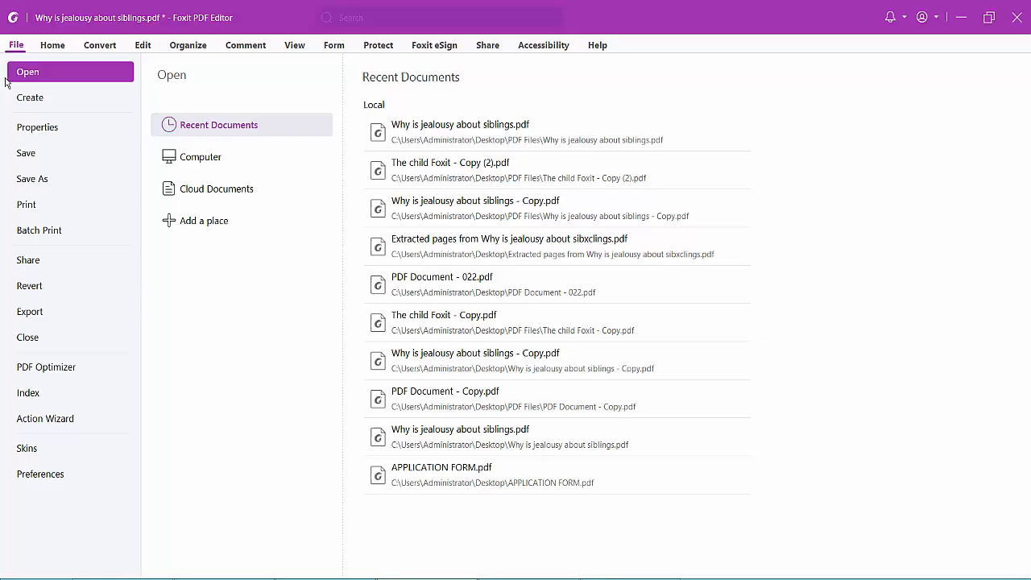
pyautogui.moveTo(33, 178)
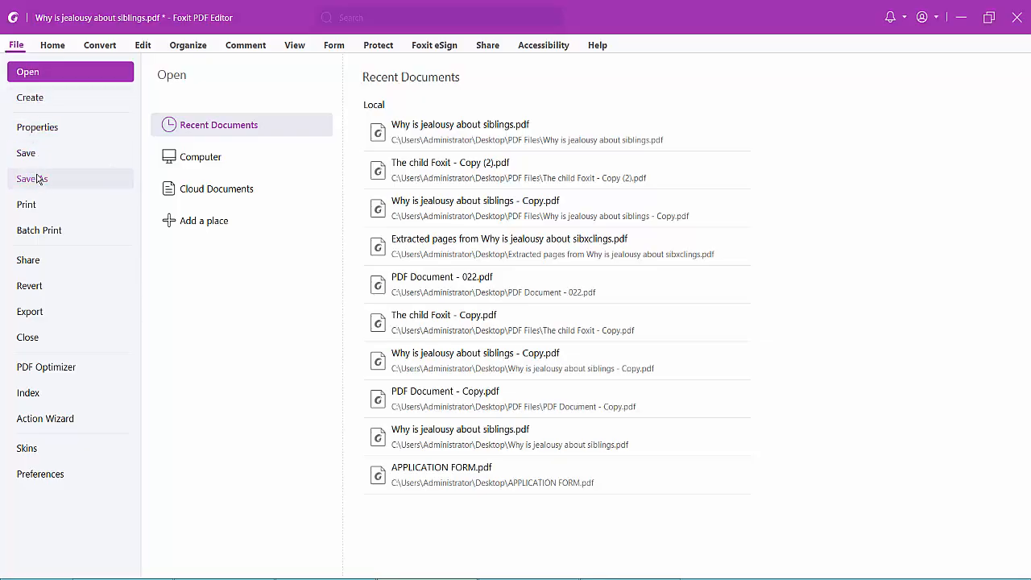